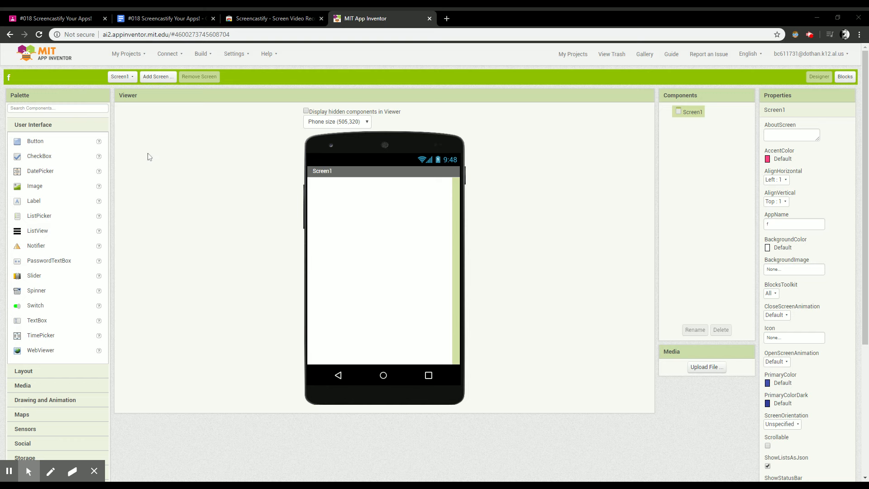
pyautogui.moveTo(294, 99)
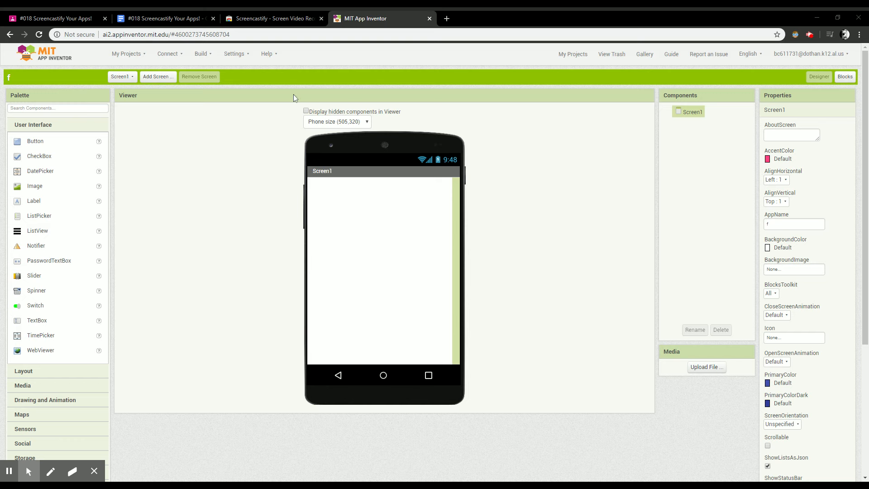
pyautogui.moveTo(521, 22)
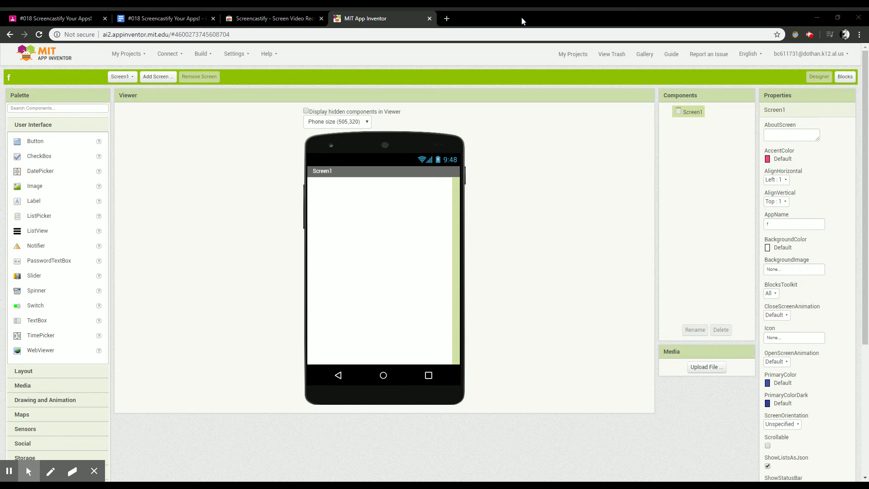
pyautogui.moveTo(600, 140)
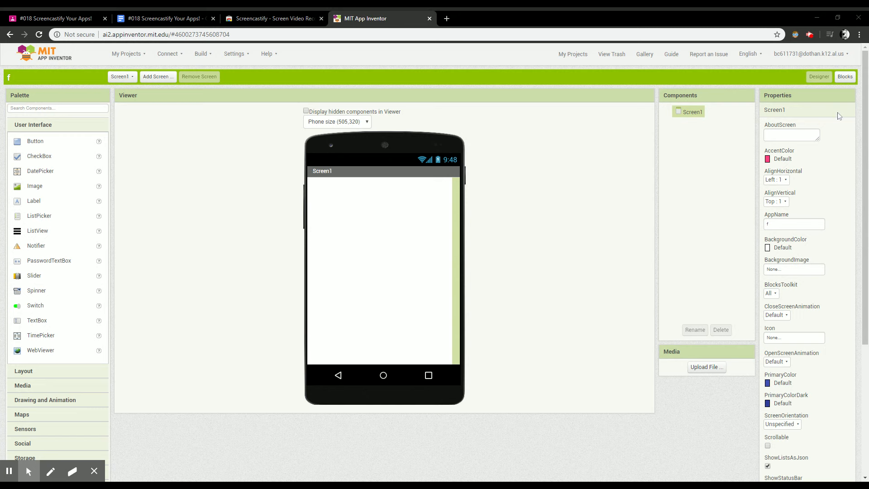
pyautogui.moveTo(37, 196)
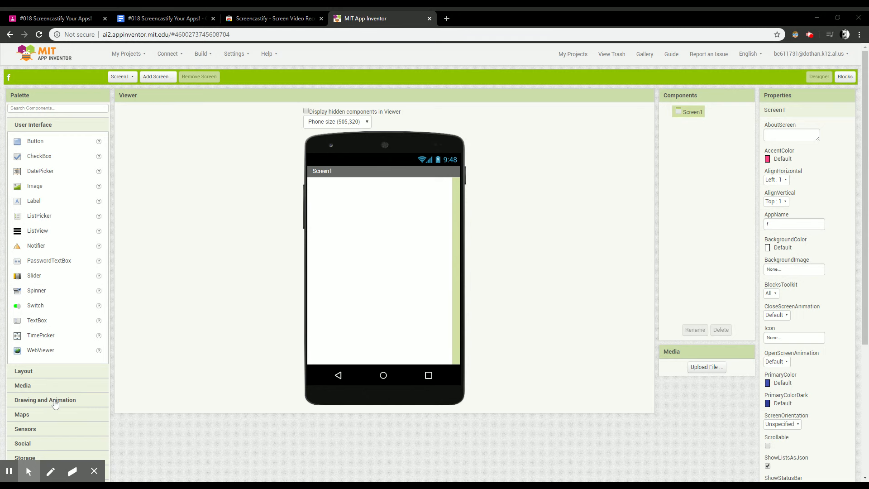
pyautogui.moveTo(64, 400)
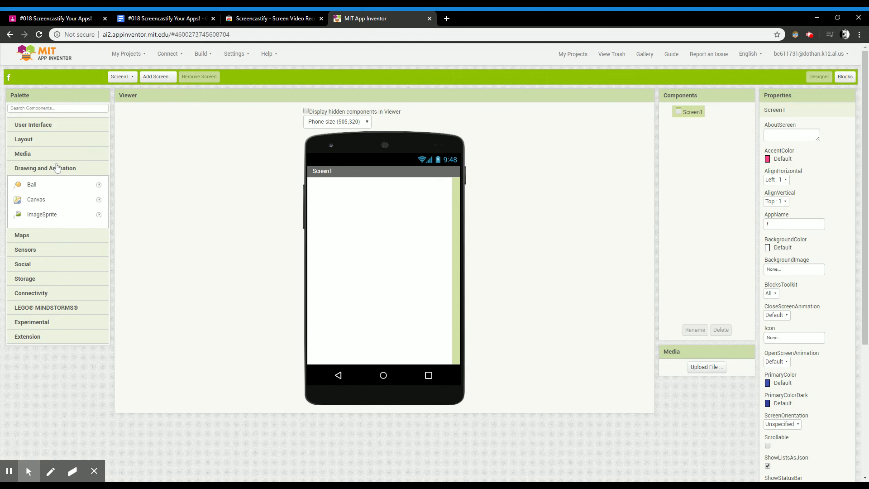
pyautogui.moveTo(48, 188)
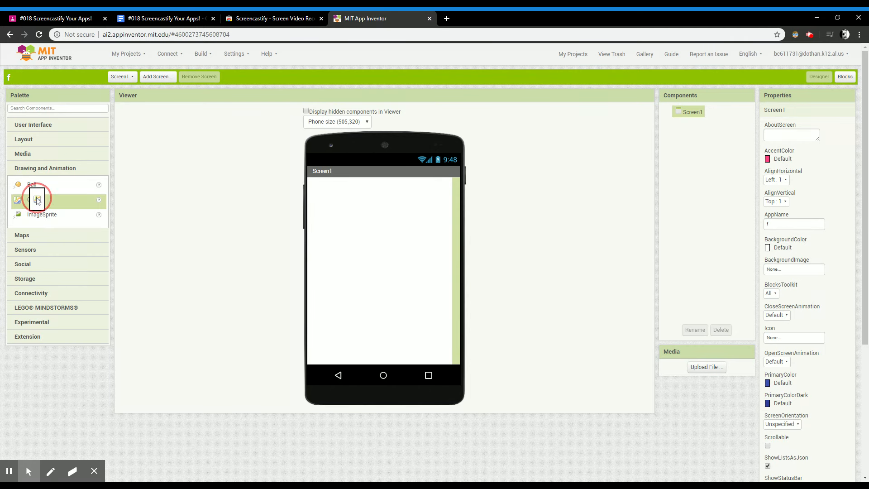
# - Drag a Canvas from Drawing and Animation onto Screen1 as Canvas1
pyautogui.moveTo(35, 199); pyautogui.dragTo(319, 191)
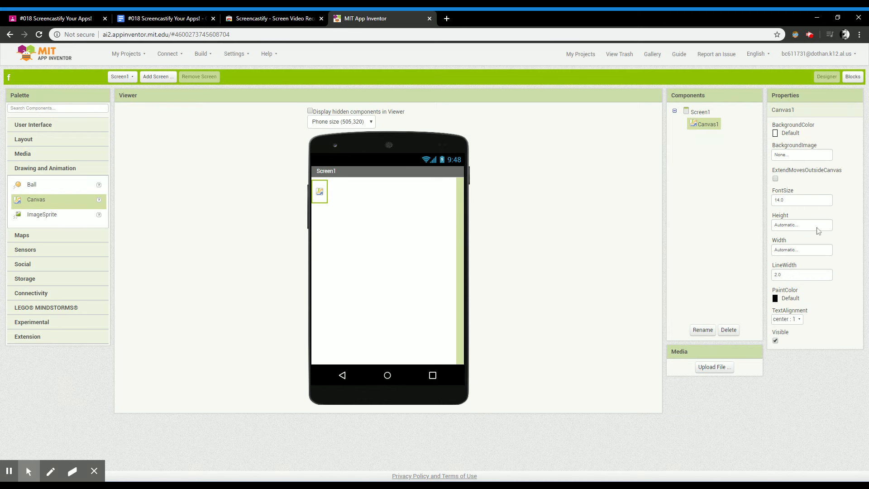
pyautogui.moveTo(864, 145)
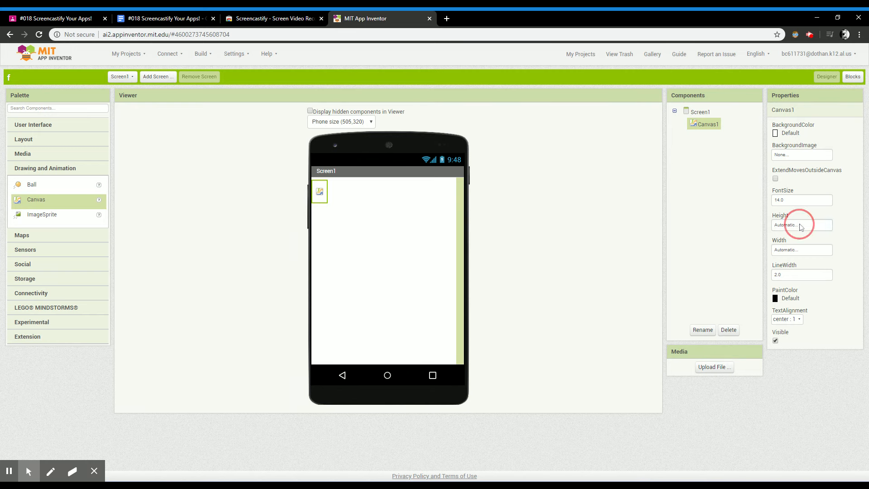
# - Set Canvas1 Height to 75 percent and Width to Fill parent
pyautogui.click(800, 225)
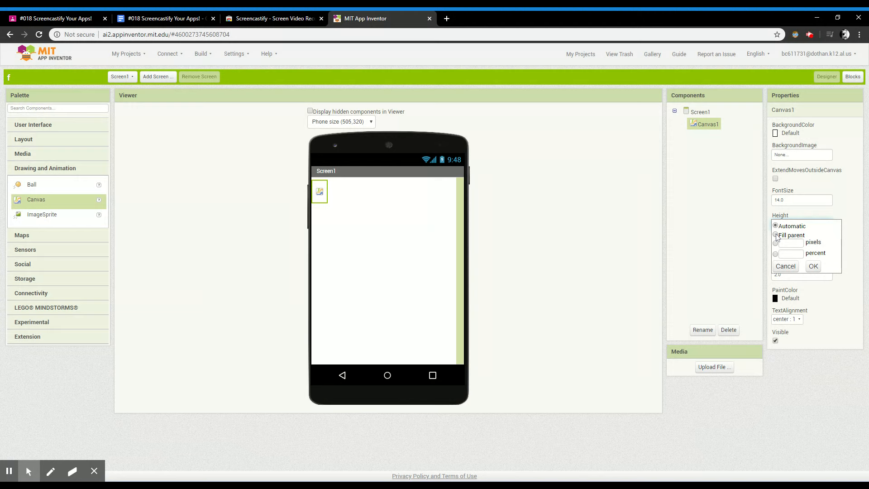
pyautogui.click(775, 254)
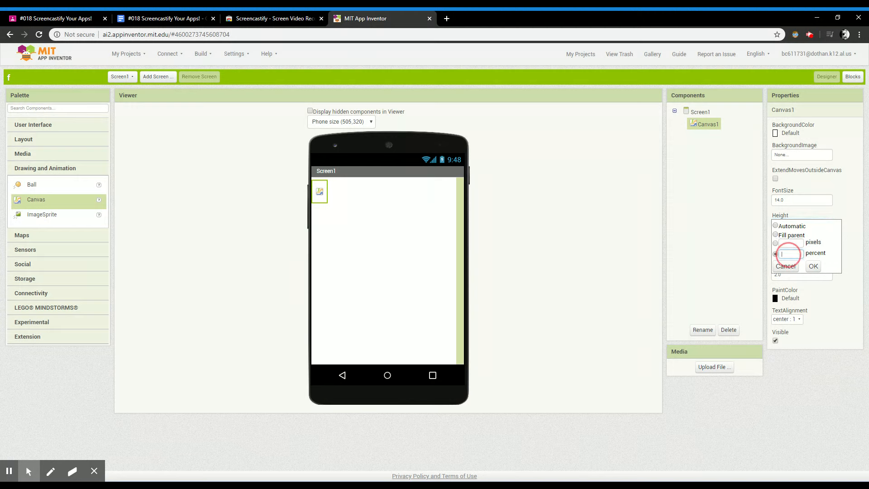
pyautogui.click(776, 254)
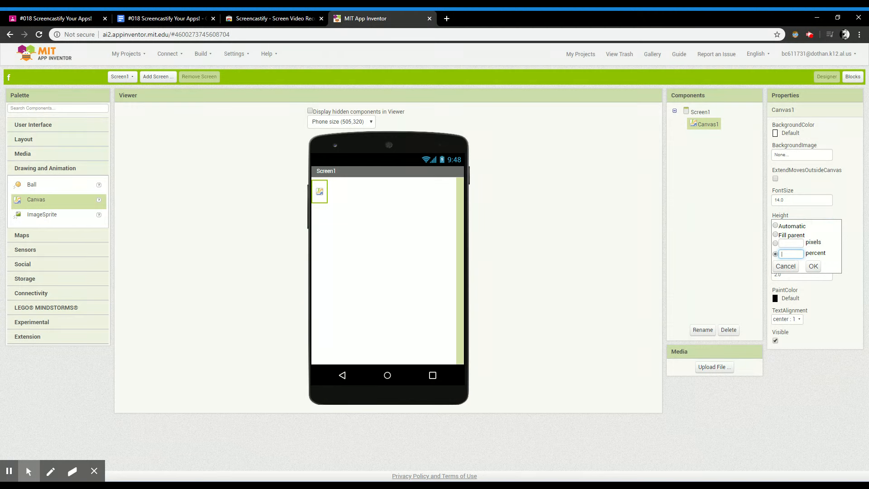
pyautogui.write('75')
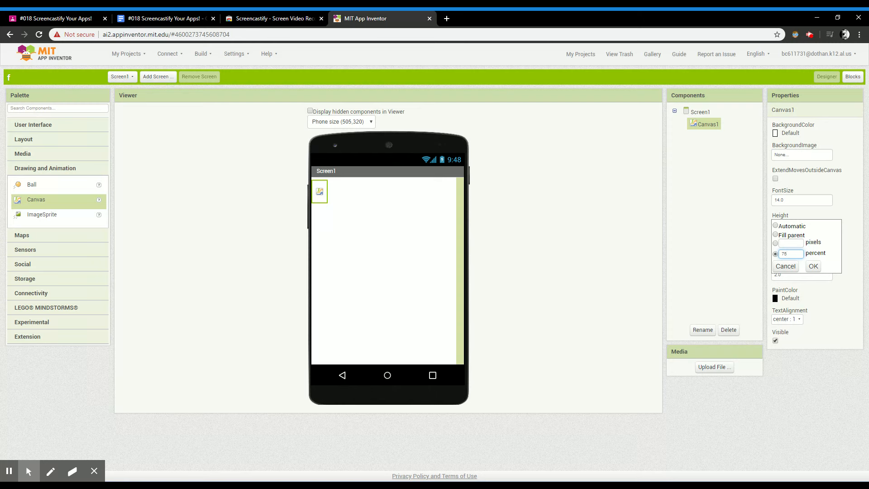
pyautogui.click(813, 267)
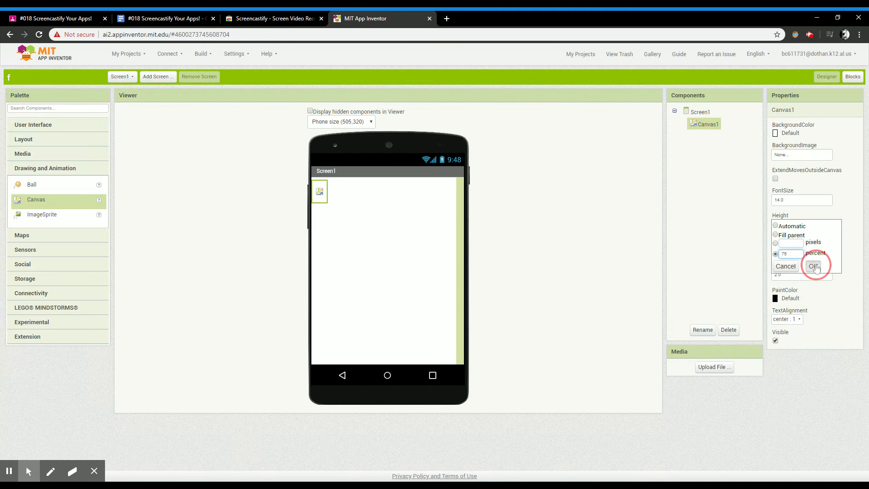
pyautogui.click(814, 266)
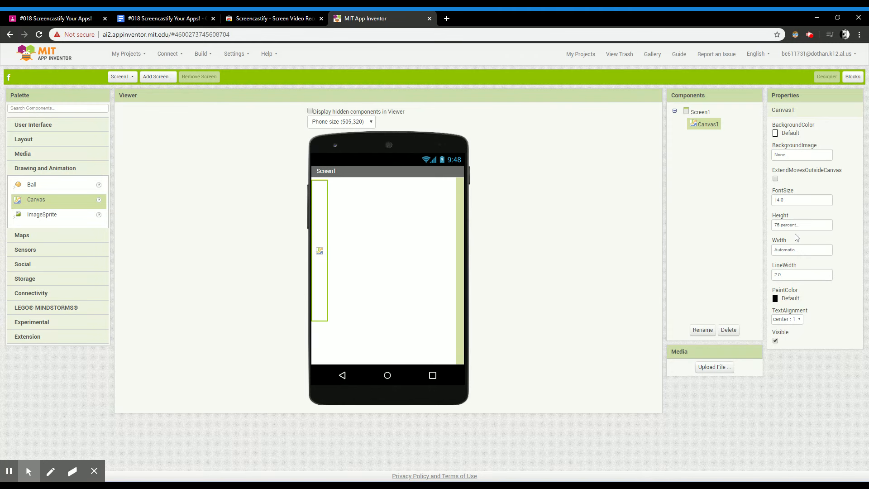
pyautogui.click(801, 249)
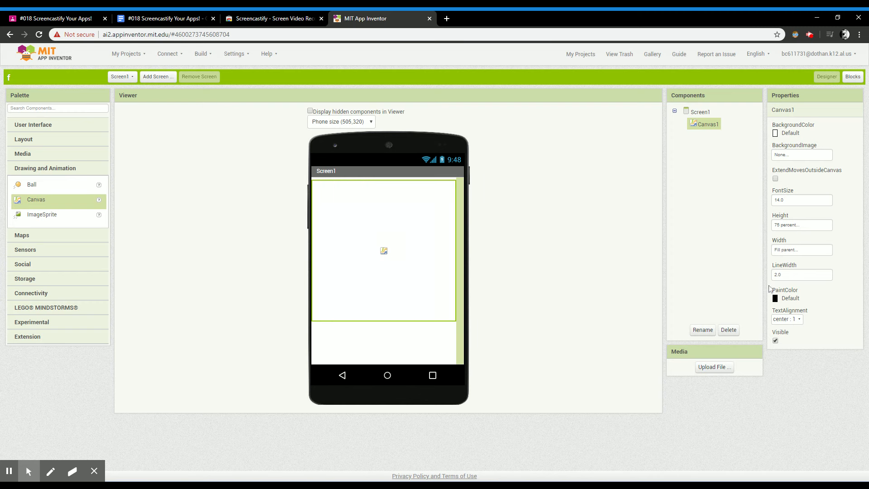
pyautogui.moveTo(744, 226)
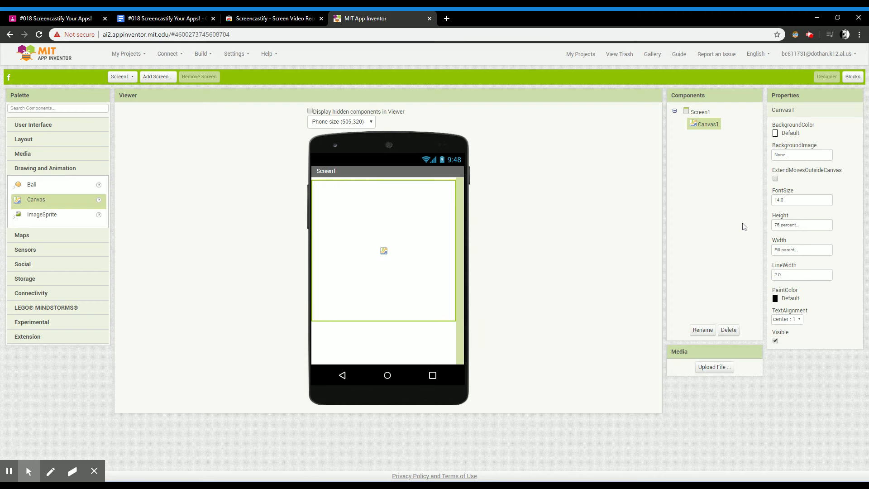
pyautogui.moveTo(71, 129)
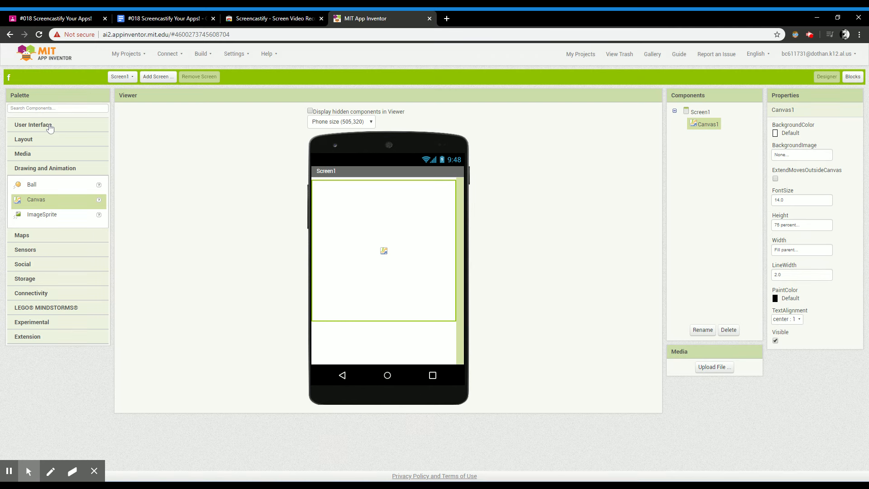
pyautogui.moveTo(25, 138)
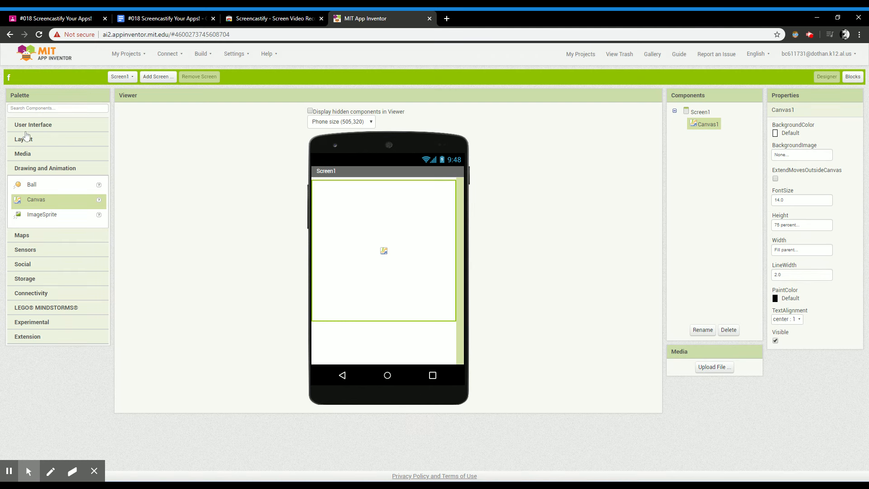
# - Add a Button from User Interface and place it below the canvas as Button1
pyautogui.click(33, 124)
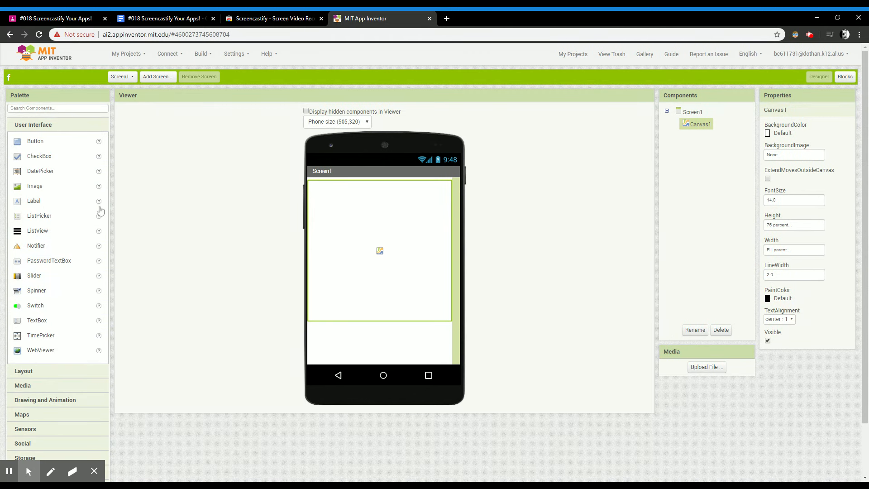
pyautogui.moveTo(67, 185)
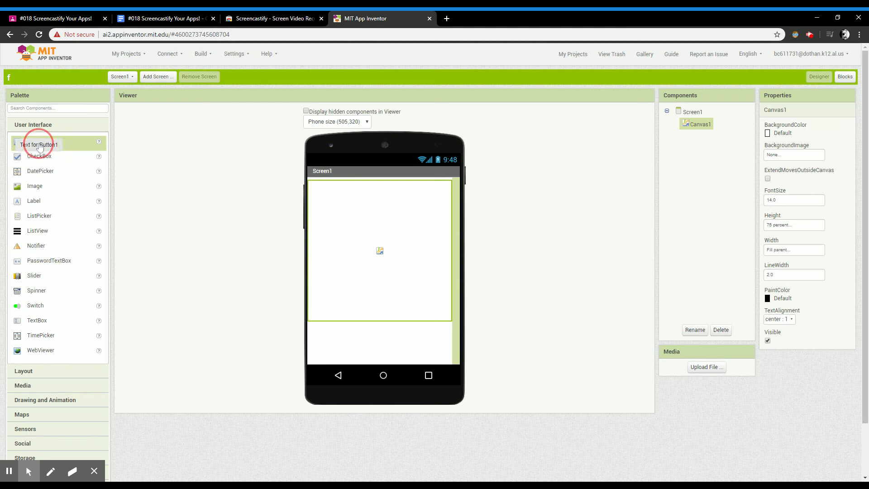
pyautogui.moveTo(35, 144); pyautogui.dragTo(364, 334)
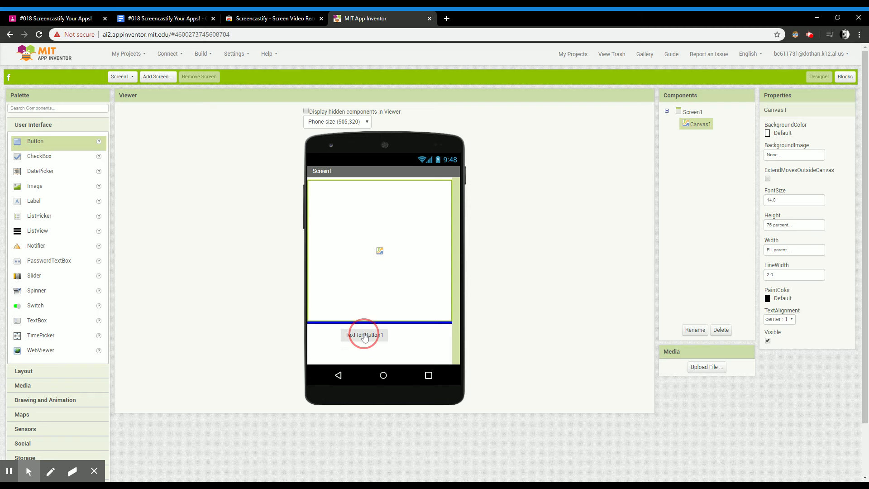
pyautogui.moveTo(364, 334); pyautogui.dragTo(369, 255)
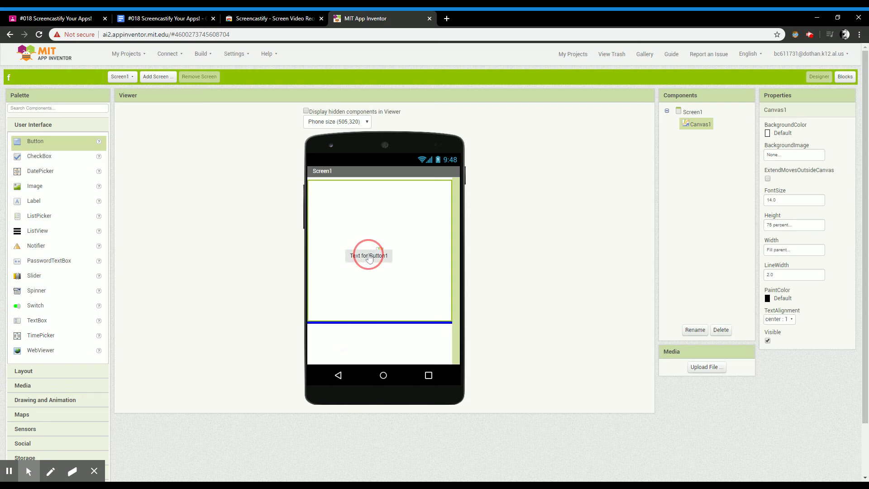
pyautogui.moveTo(368, 255); pyautogui.dragTo(331, 331)
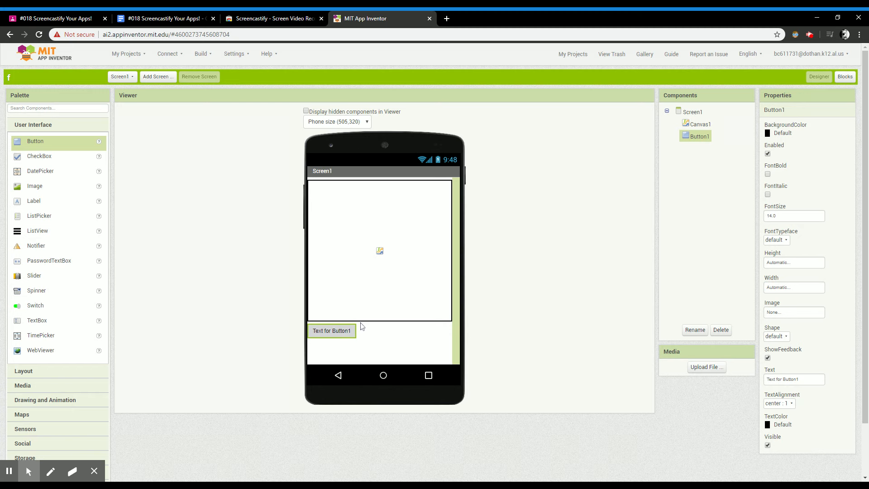
pyautogui.moveTo(808, 309)
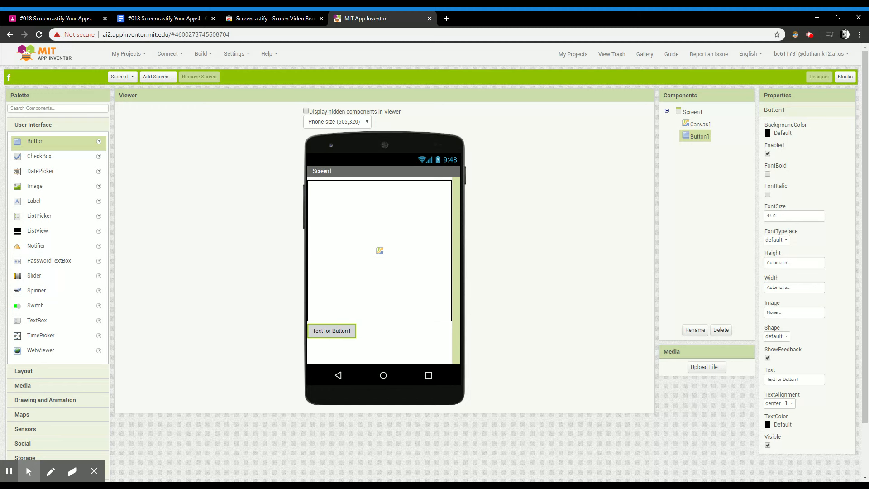
# - Set Button1 Height and Width both to Fill parent
pyautogui.click(793, 263)
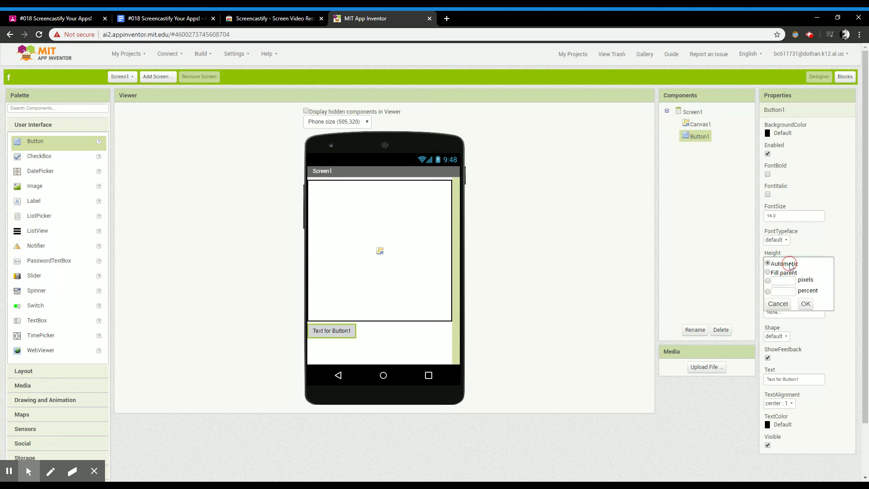
pyautogui.click(768, 272)
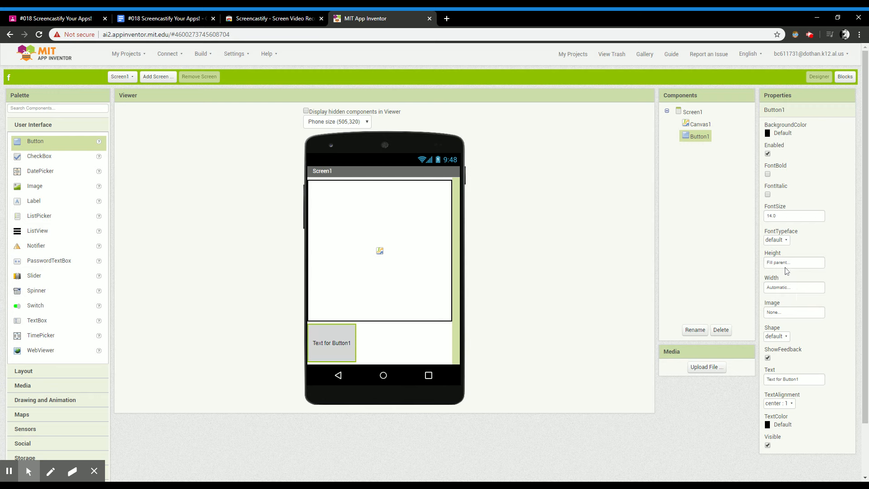
pyautogui.click(794, 287)
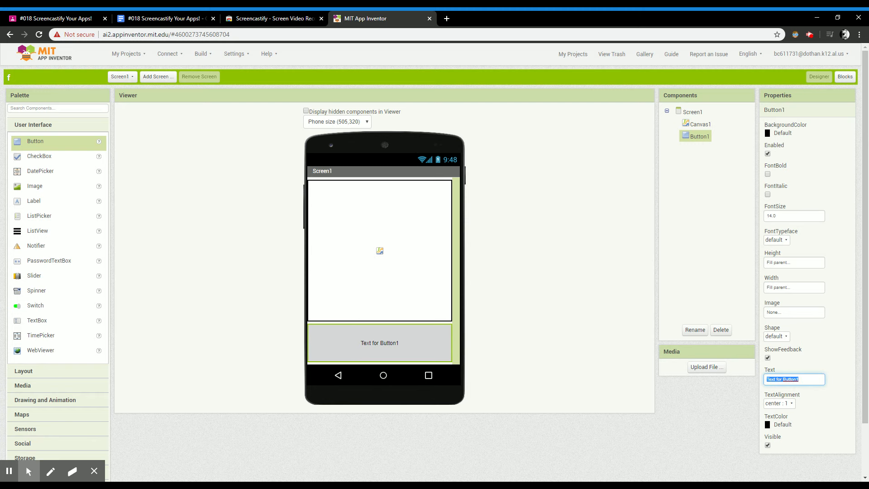
# - Replace Button1's default text with the label 'Pet the cat'
pyautogui.write('pET')
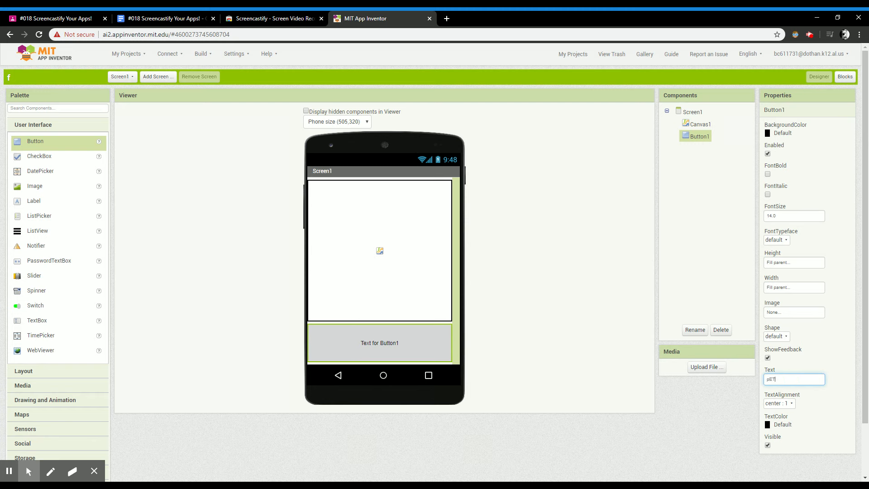
pyautogui.write('the')
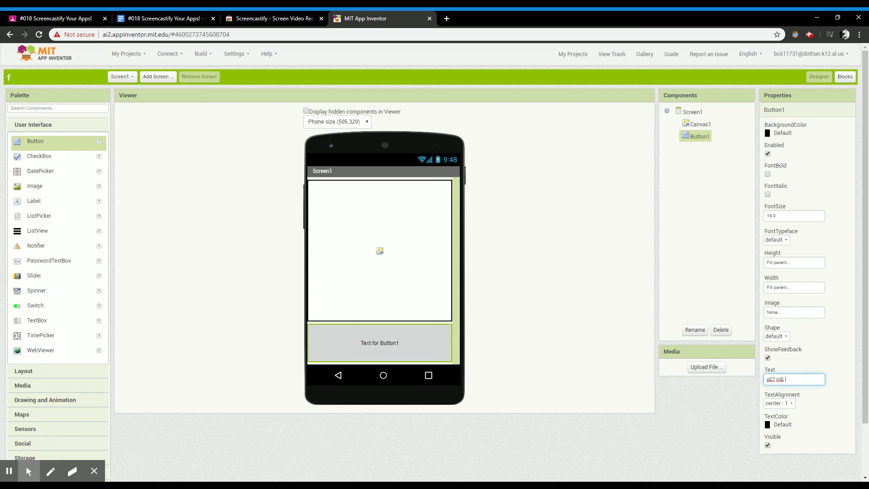
pyautogui.write('cAT')
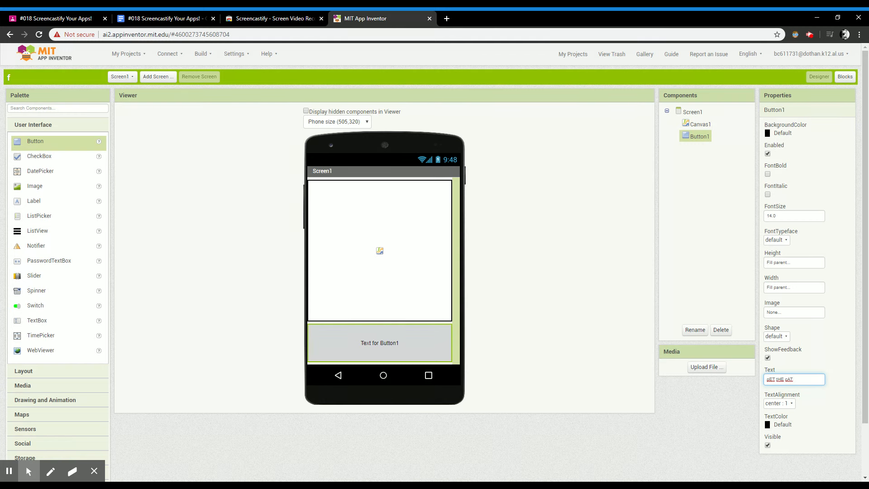
pyautogui.click(794, 379)
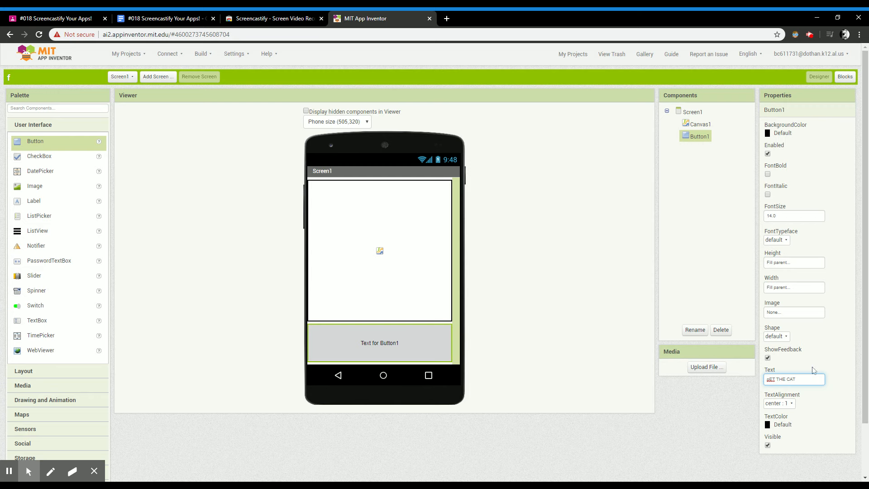
pyautogui.click(794, 380)
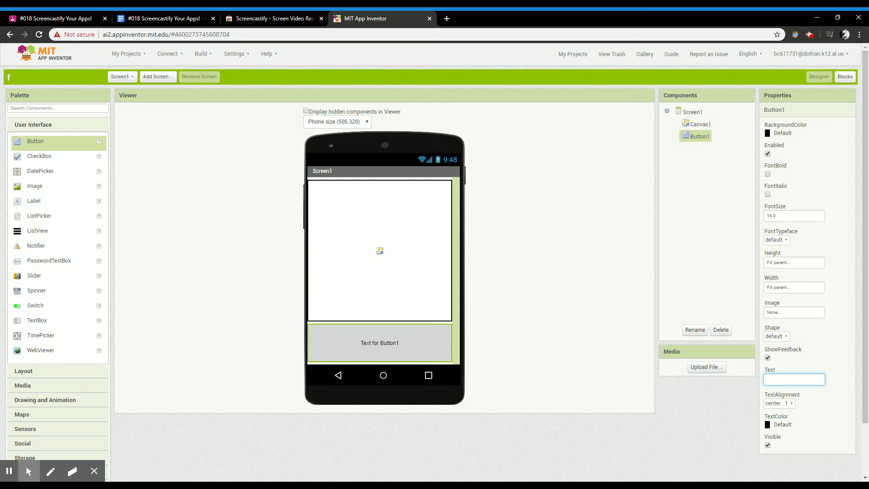
pyautogui.write('P')
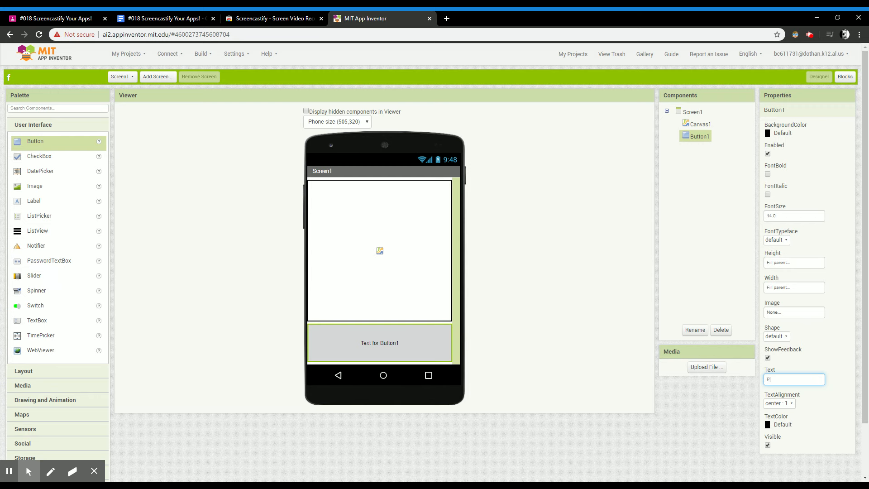
pyautogui.write('Pet the cat')
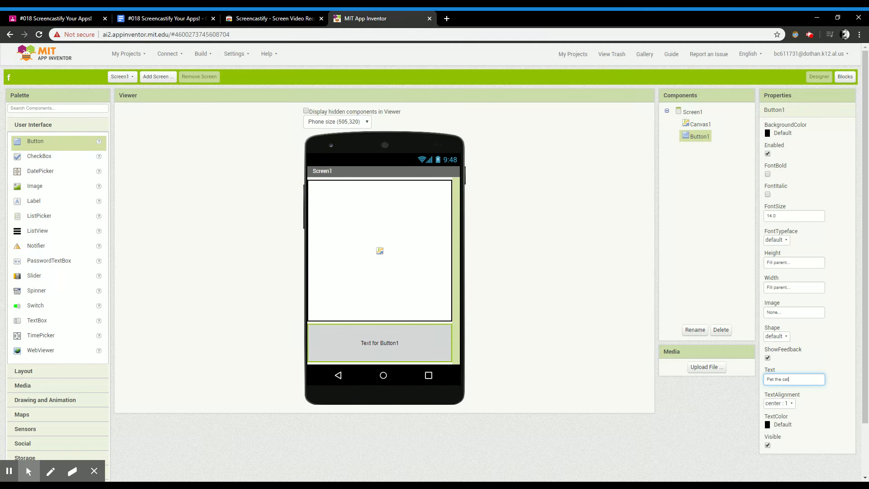
pyautogui.write('Pet the cat')
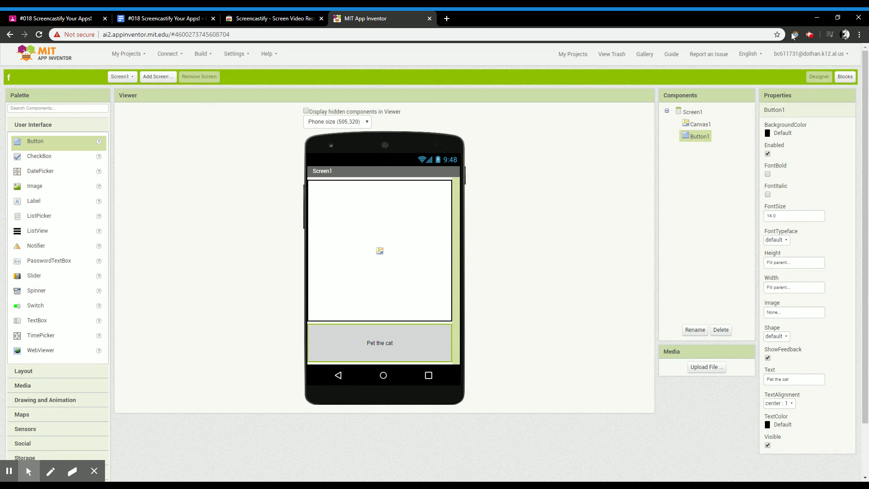
pyautogui.moveTo(768, 173)
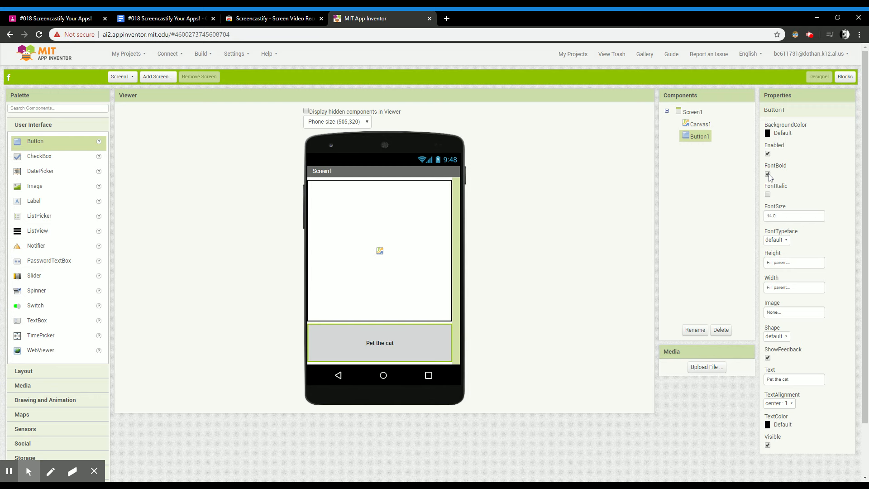
# - Toggle FontBold back off and select the FontSize value for editing
pyautogui.click(768, 174)
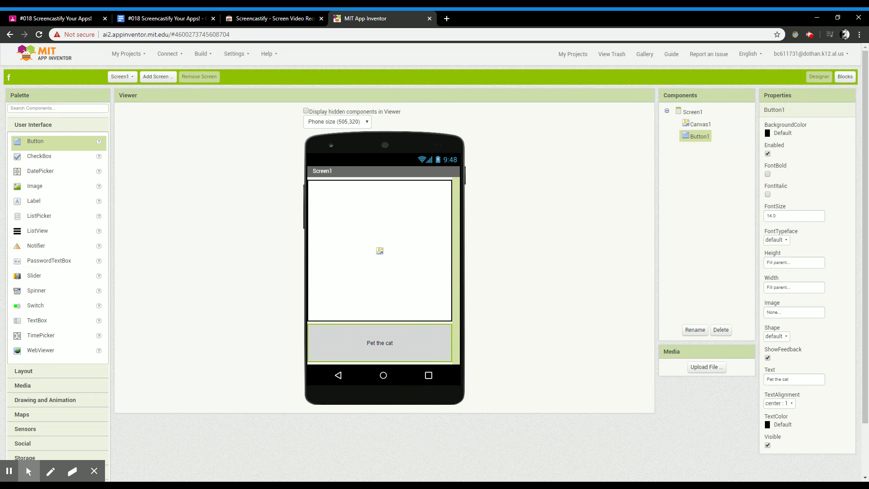
pyautogui.click(793, 215)
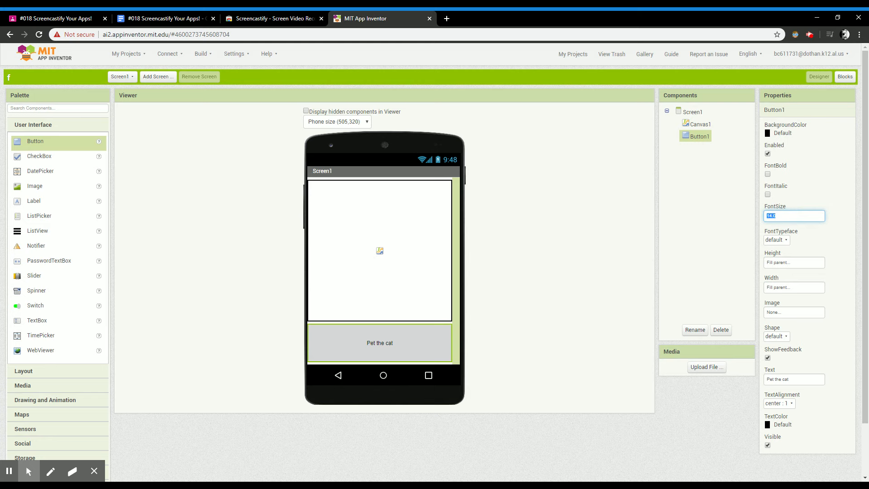
# - Set Button1's FontSize to 17
pyautogui.write('17')
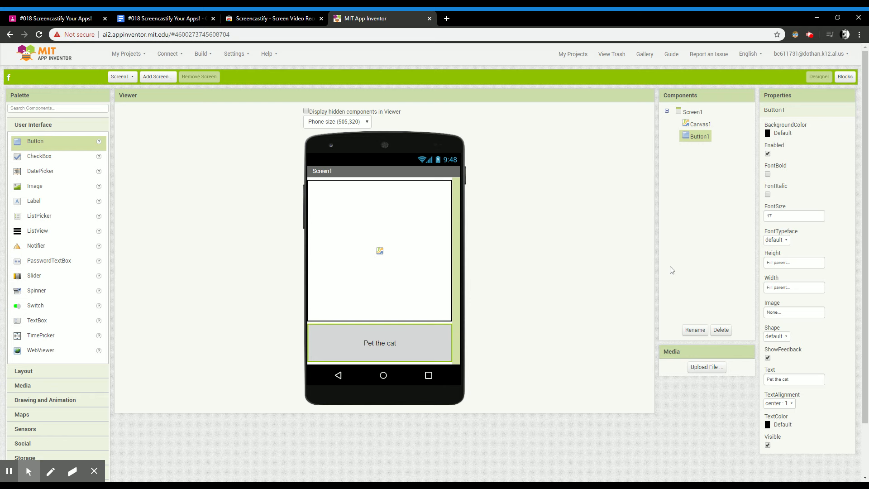
pyautogui.moveTo(262, 269)
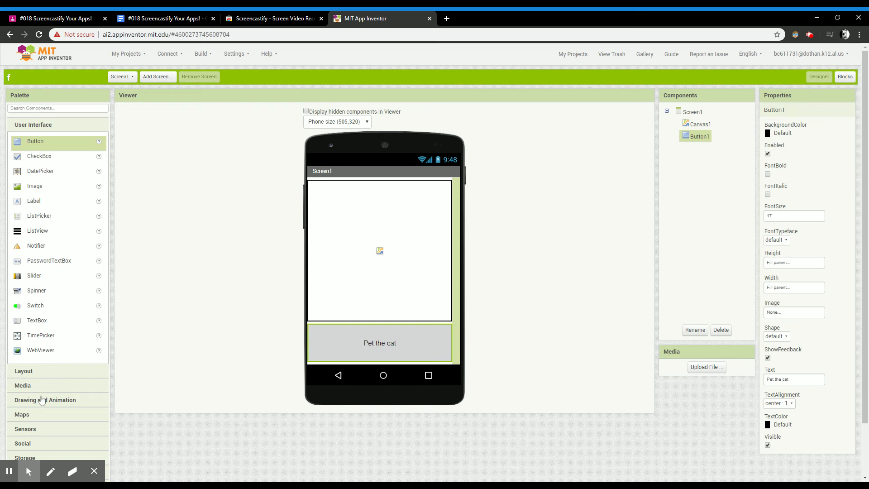
pyautogui.scroll(-3)
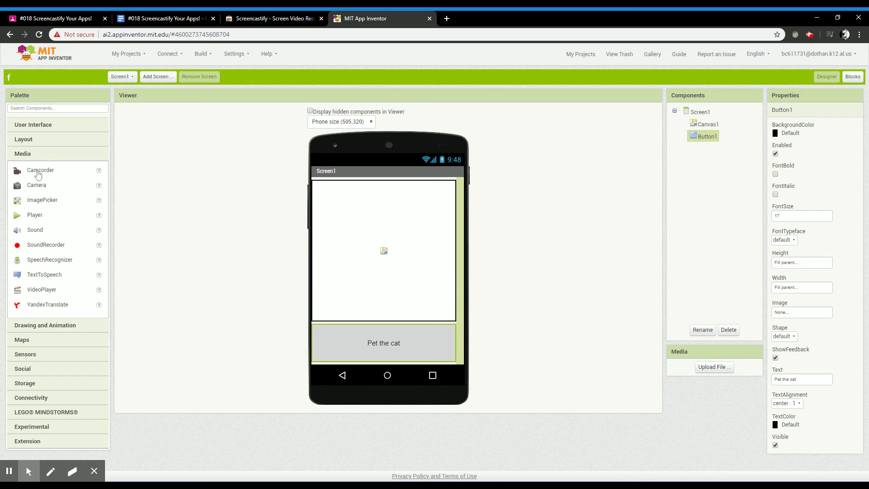
pyautogui.moveTo(39, 154)
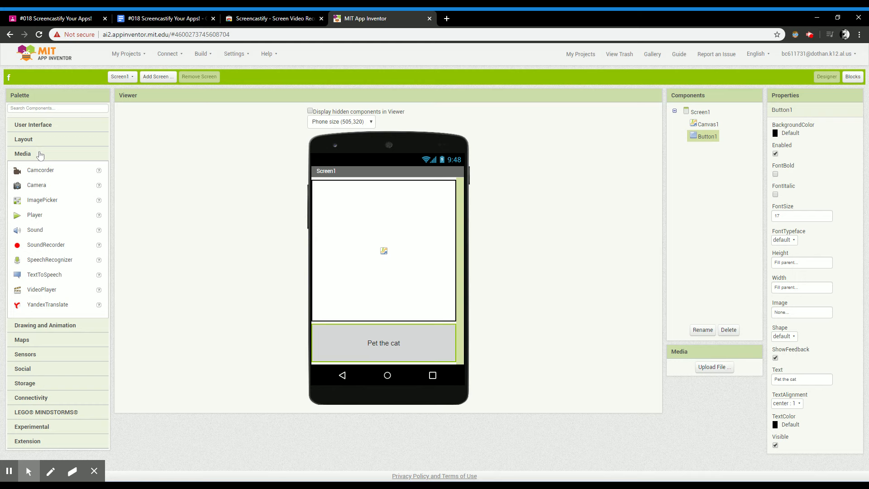
pyautogui.moveTo(36, 184)
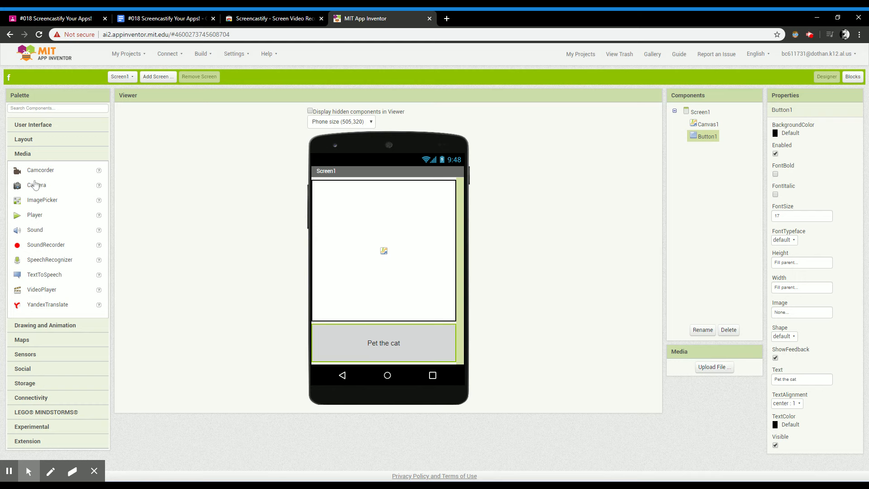
# - Add a non-visible Sound1 component from the Media drawer to Screen1
pyautogui.moveTo(34, 229); pyautogui.dragTo(263, 232)
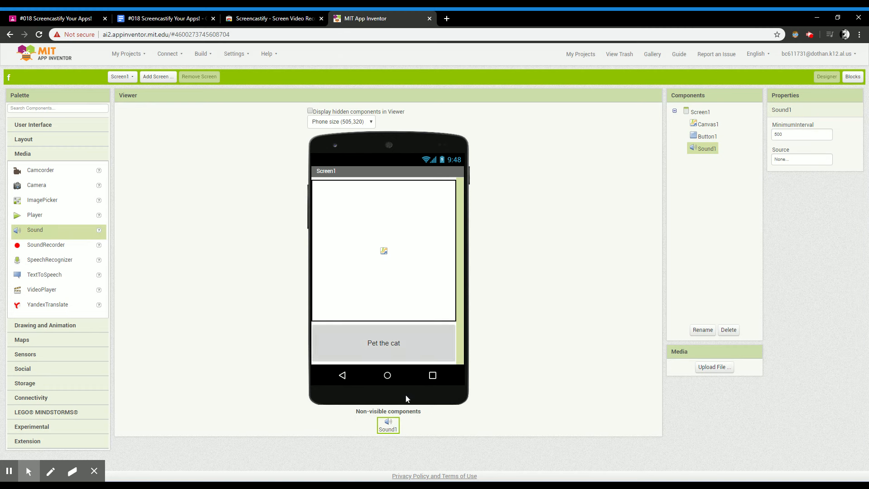
pyautogui.moveTo(398, 440)
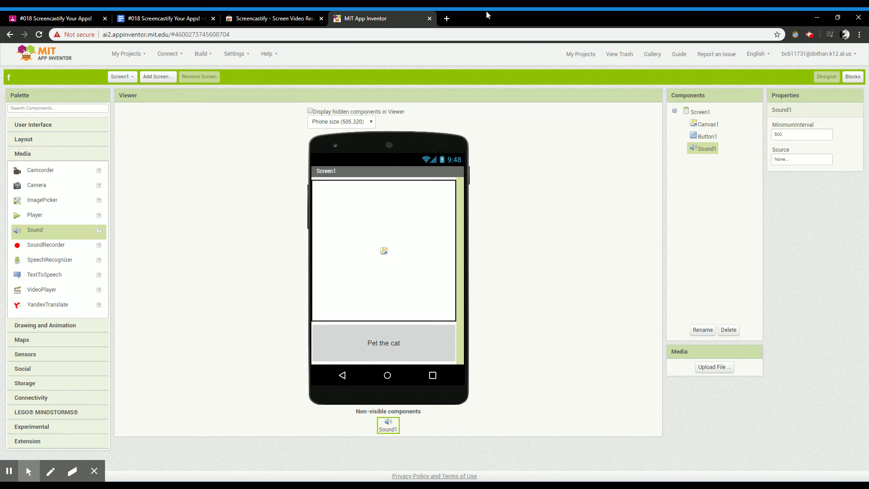
pyautogui.moveTo(445, 15)
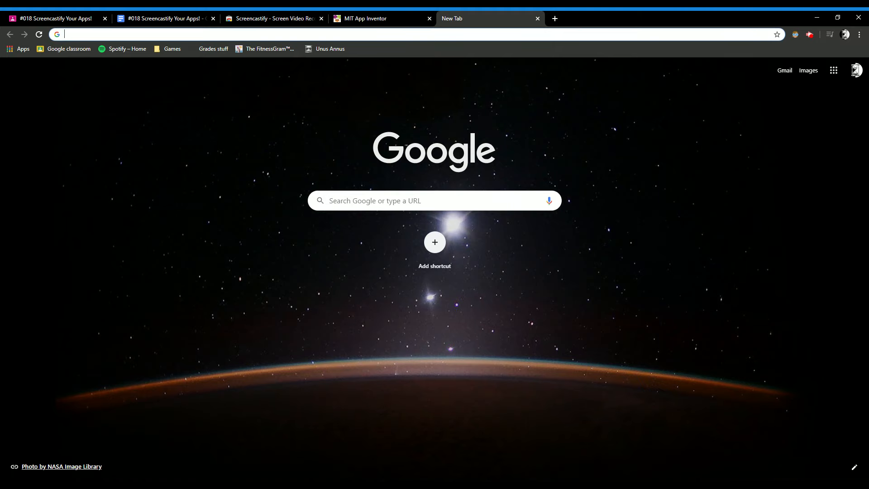
# - Search Google for a cat noise, open the Orange Free Sounds cat meow page, then return to App Inventor
pyautogui.write('caty nois')
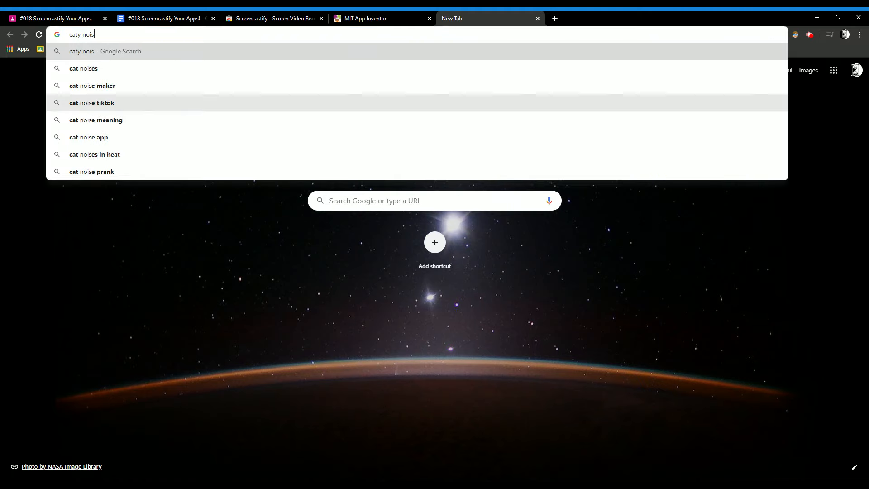
pyautogui.write('e')
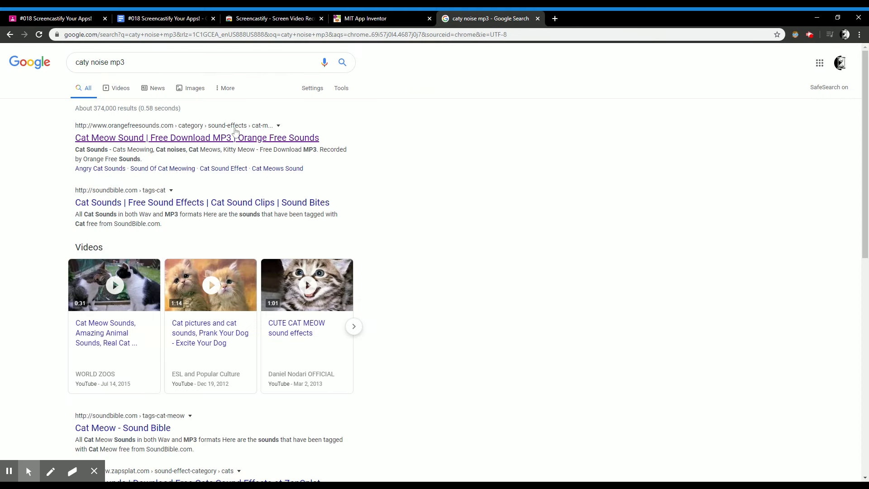
pyautogui.click(196, 138)
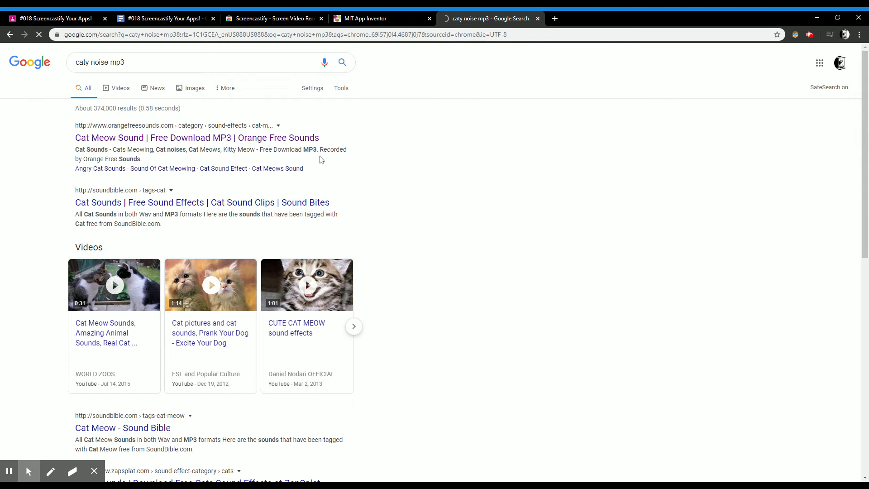
pyautogui.moveTo(274, 144)
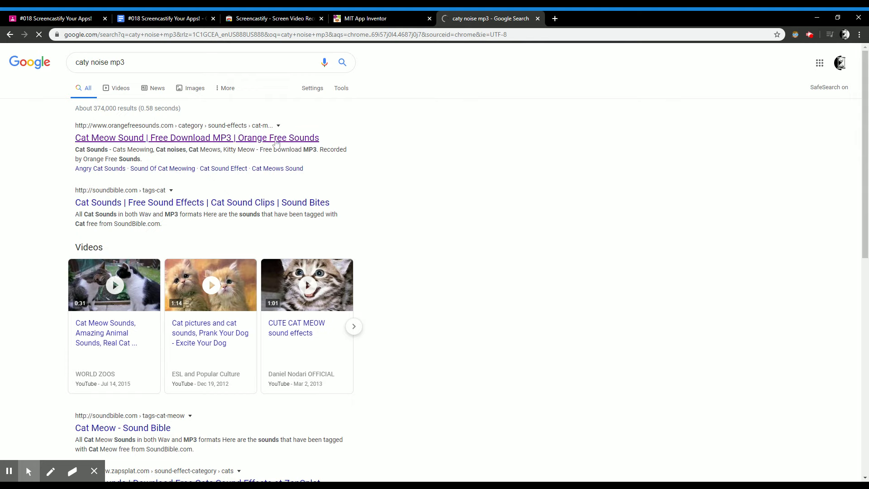
pyautogui.click(196, 138)
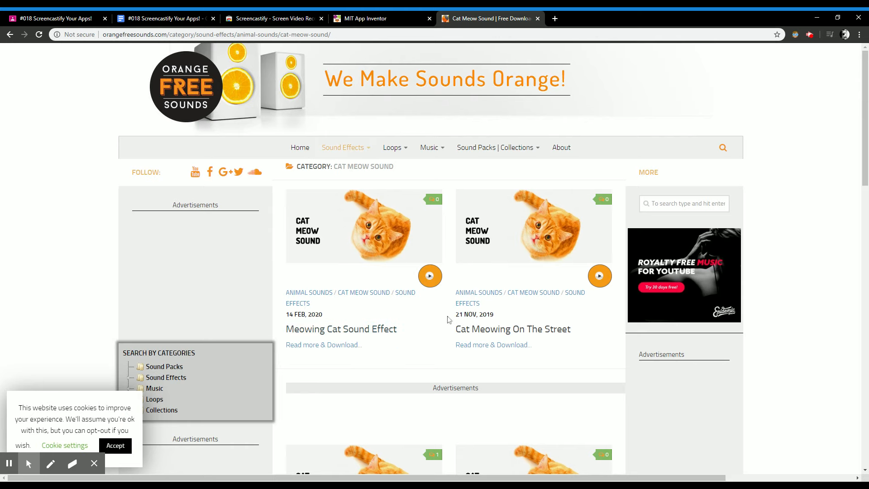
pyautogui.scroll(-3)
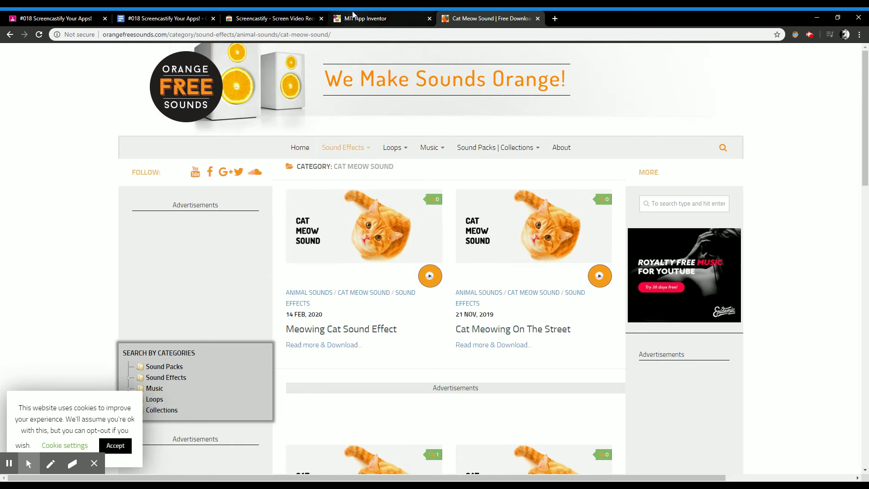
pyautogui.click(366, 18)
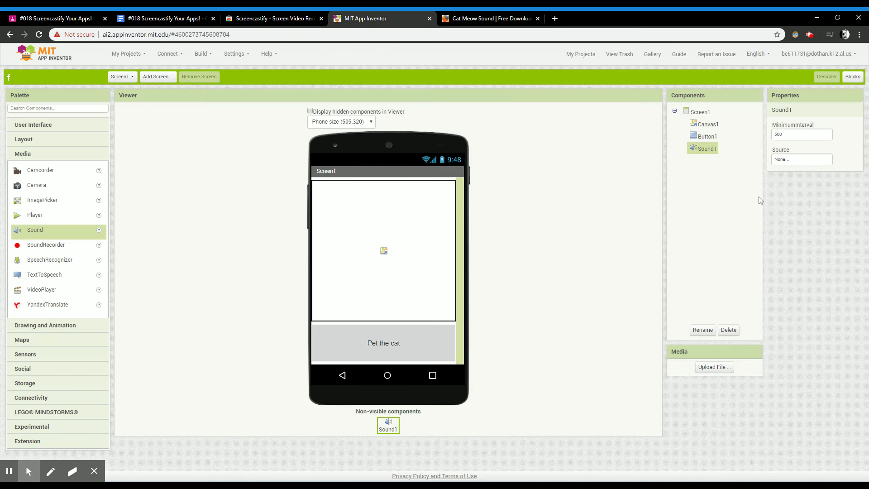
pyautogui.moveTo(810, 146)
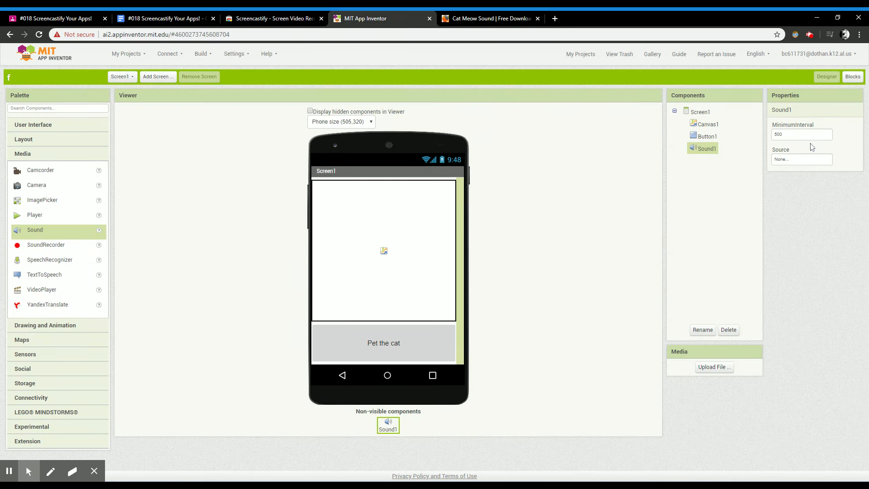
# - Upload Cat-noise.mp3 and set it as Sound1's Source
pyautogui.click(801, 159)
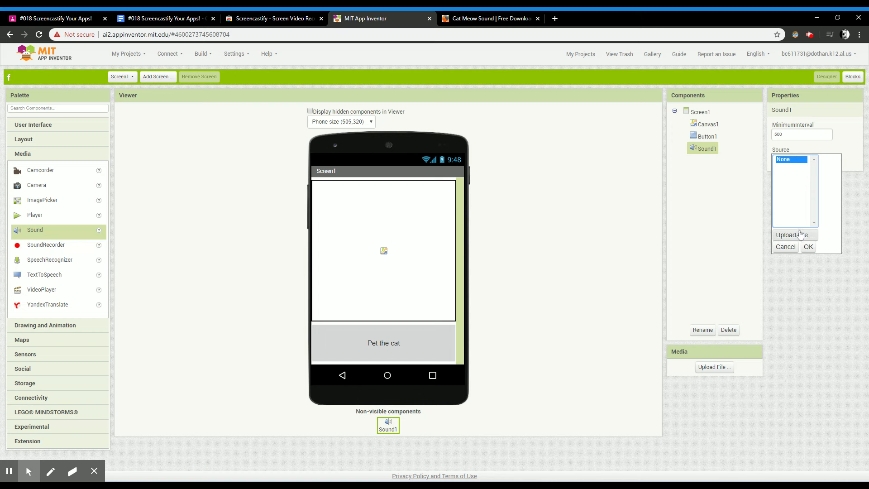
pyautogui.click(795, 235)
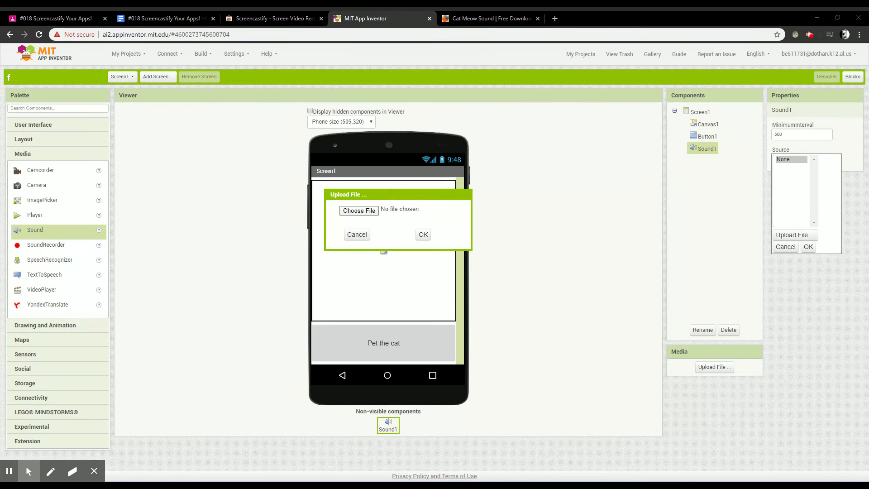
pyautogui.click(359, 210)
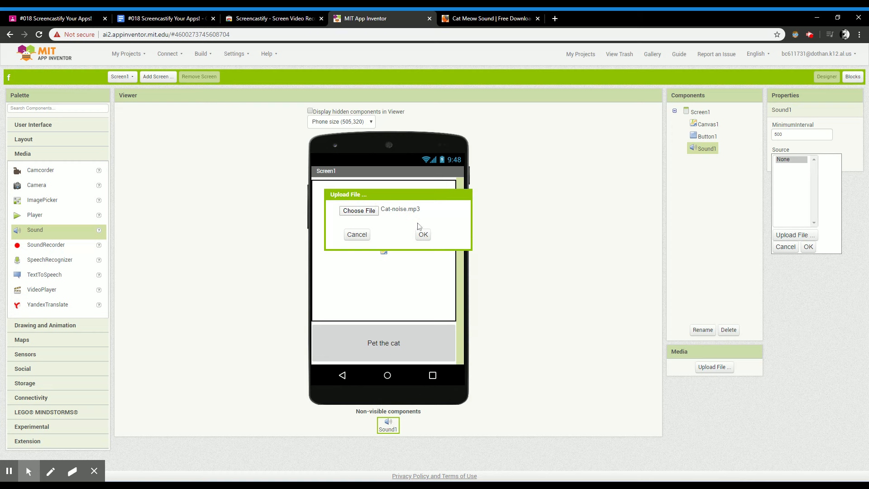
pyautogui.click(422, 234)
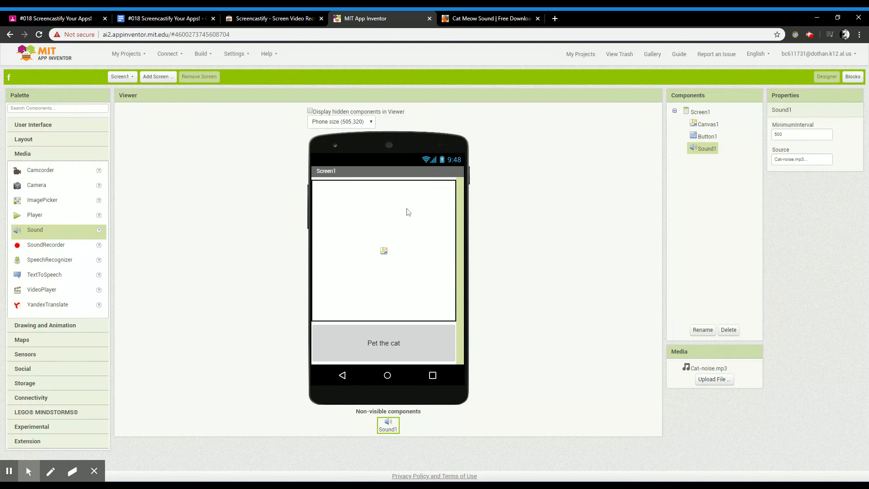
pyautogui.click(708, 136)
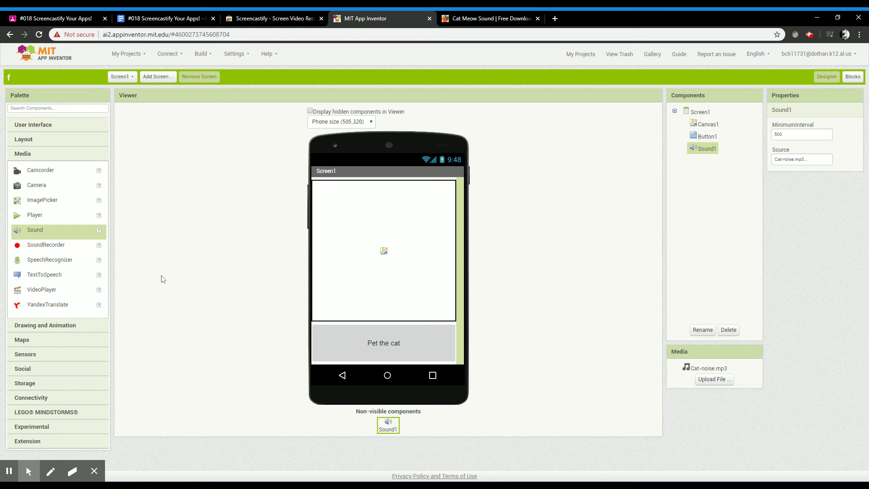
# - Add a Player1 component from the Media drawer to the screen
pyautogui.moveTo(35, 215); pyautogui.dragTo(231, 244)
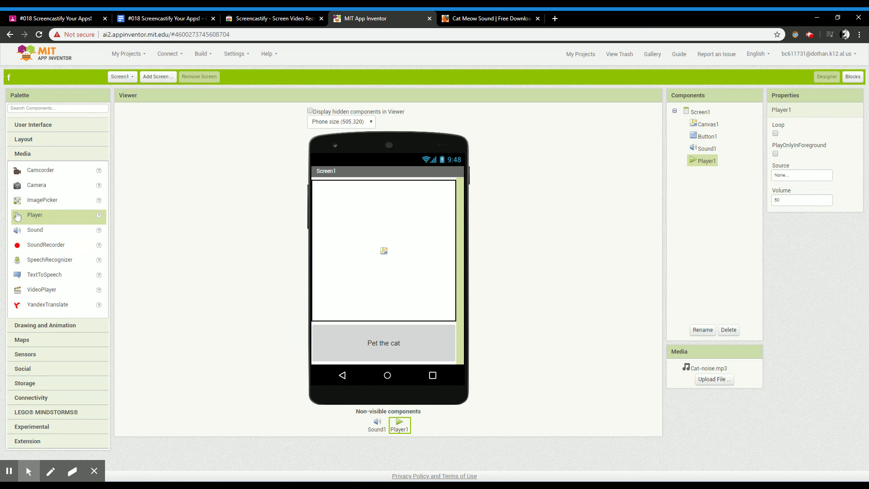
pyautogui.moveTo(32, 204)
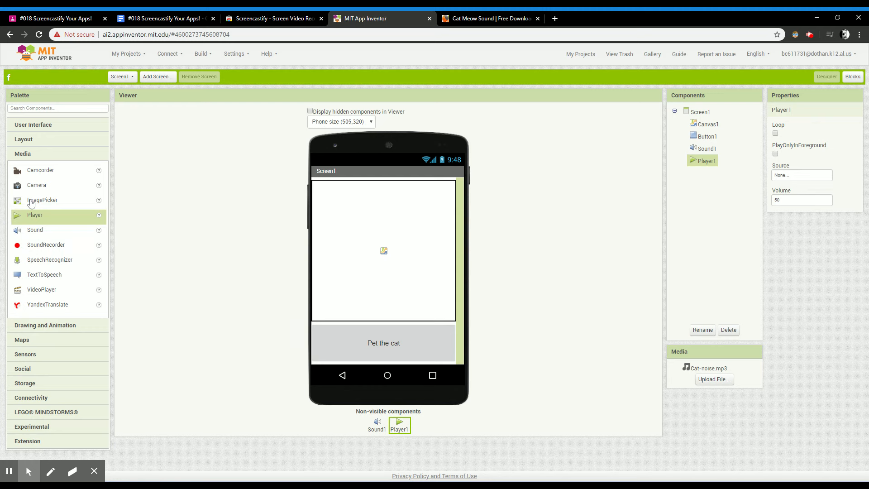
pyautogui.moveTo(810, 239)
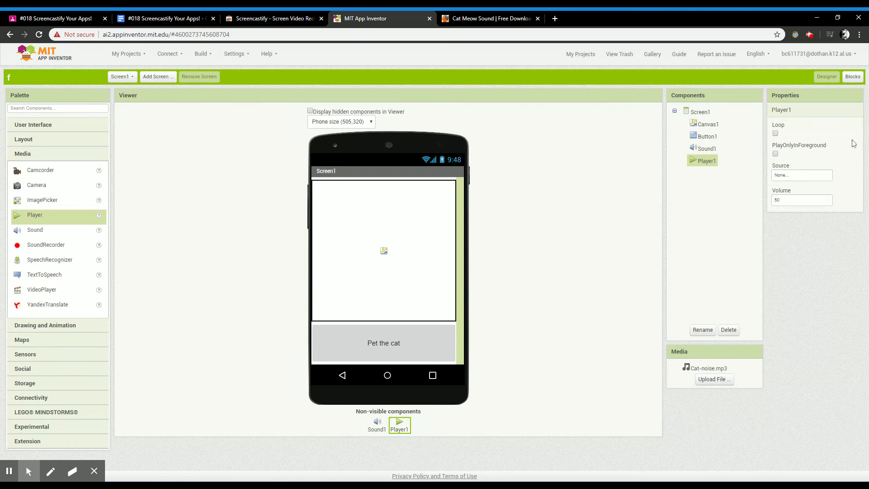
pyautogui.moveTo(800, 174)
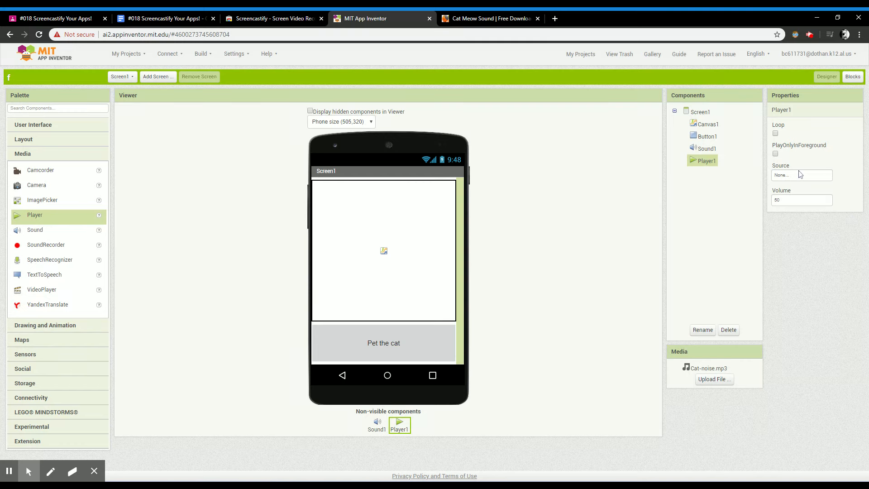
# - Switch back to the Orange Free Sounds tab in Chrome
pyautogui.click(490, 18)
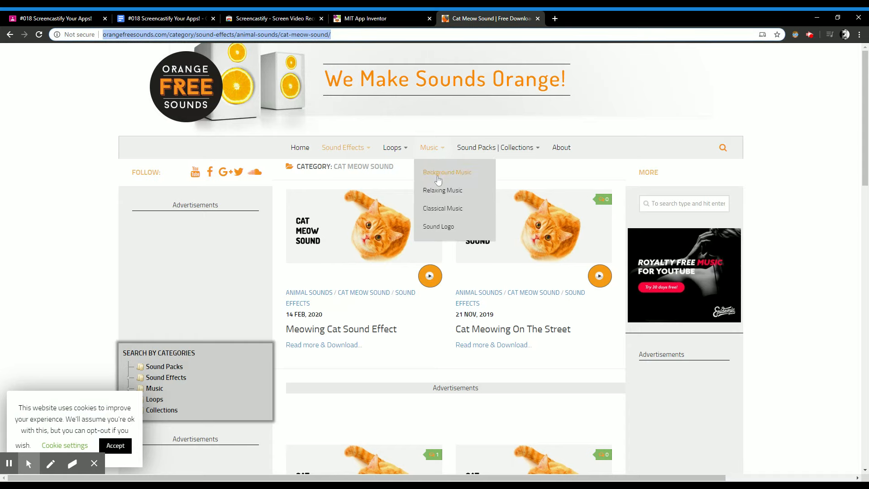
# - Browse Relaxing Music on Orange Free Sounds, then return to the App Inventor project
pyautogui.click(443, 190)
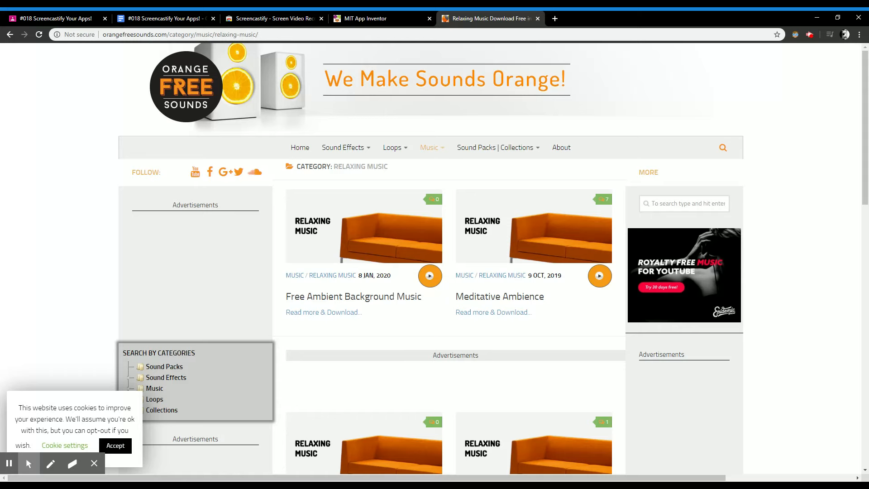
pyautogui.moveTo(457, 233)
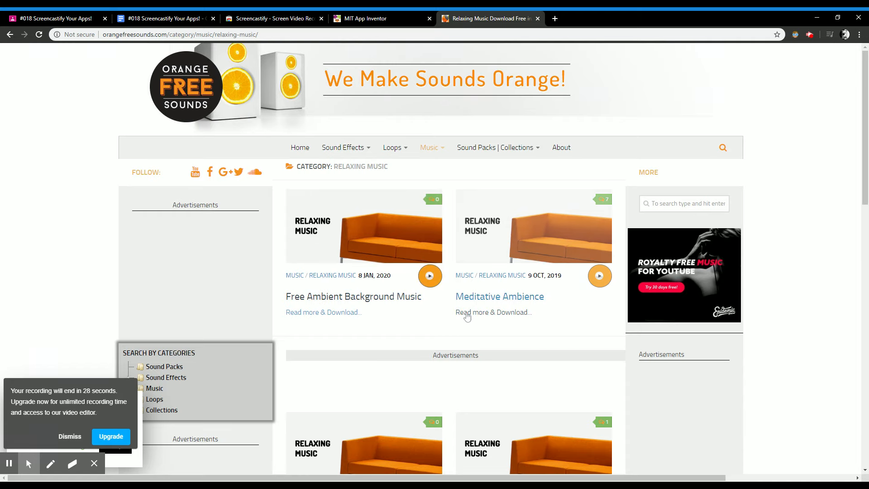
pyautogui.moveTo(388, 264)
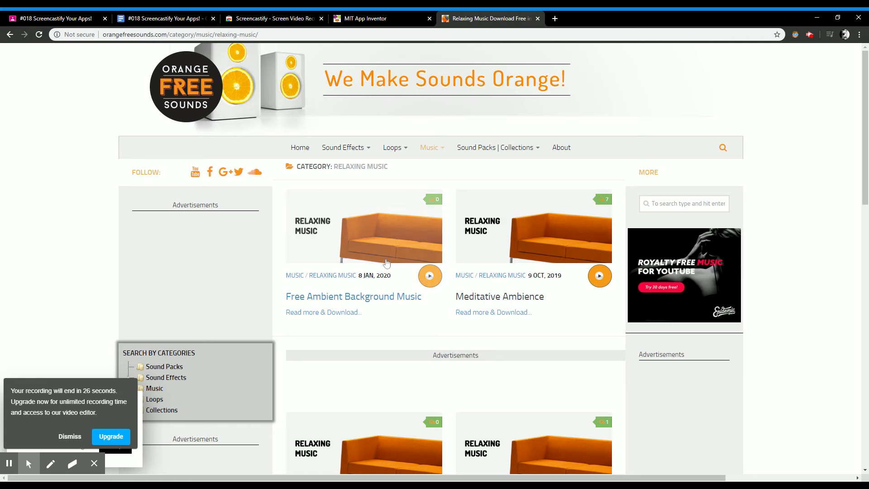
pyautogui.moveTo(427, 282)
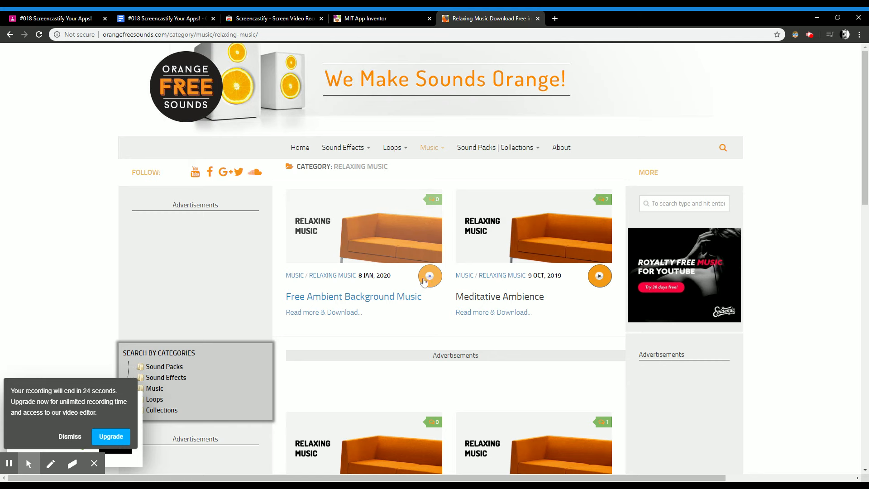
pyautogui.moveTo(412, 270)
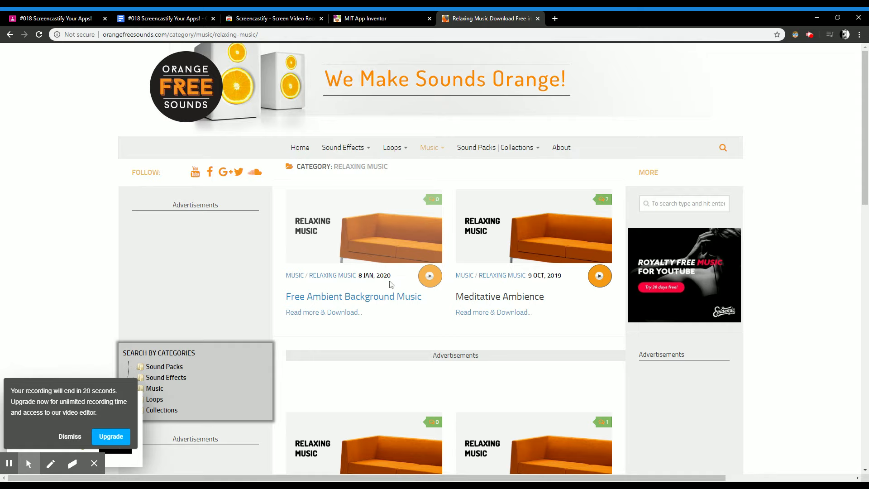
pyautogui.click(272, 18)
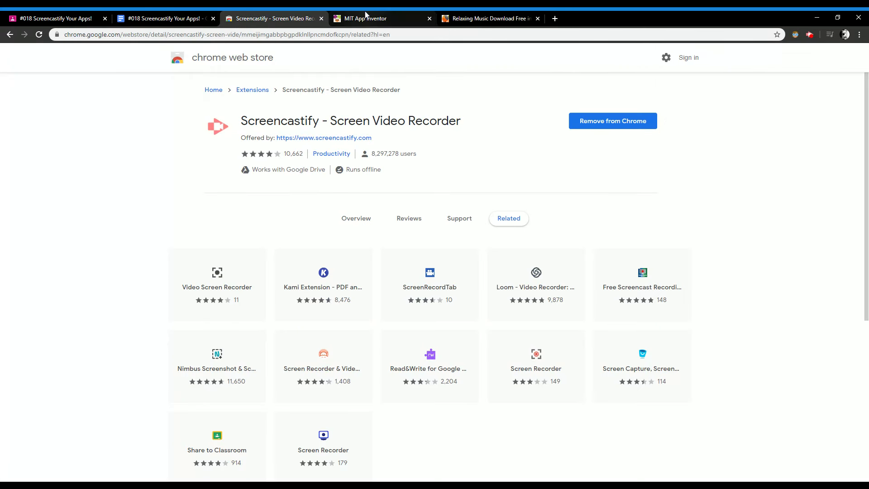
pyautogui.click(365, 18)
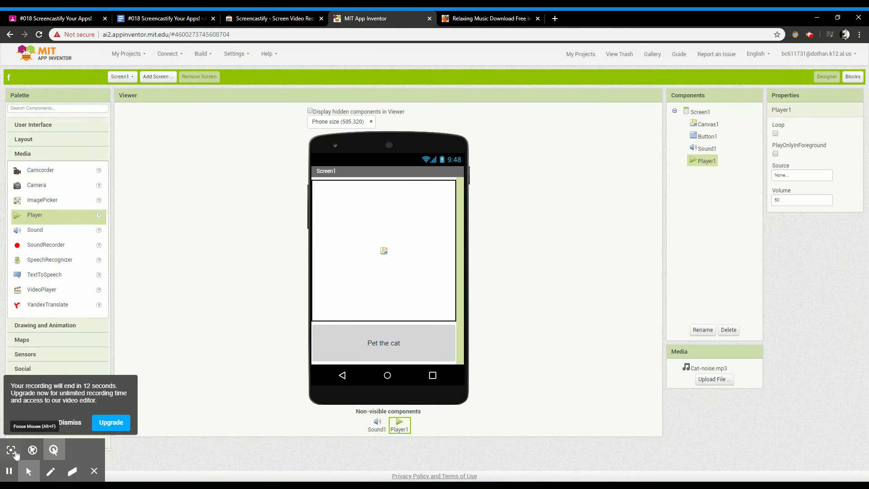
pyautogui.moveTo(8, 471)
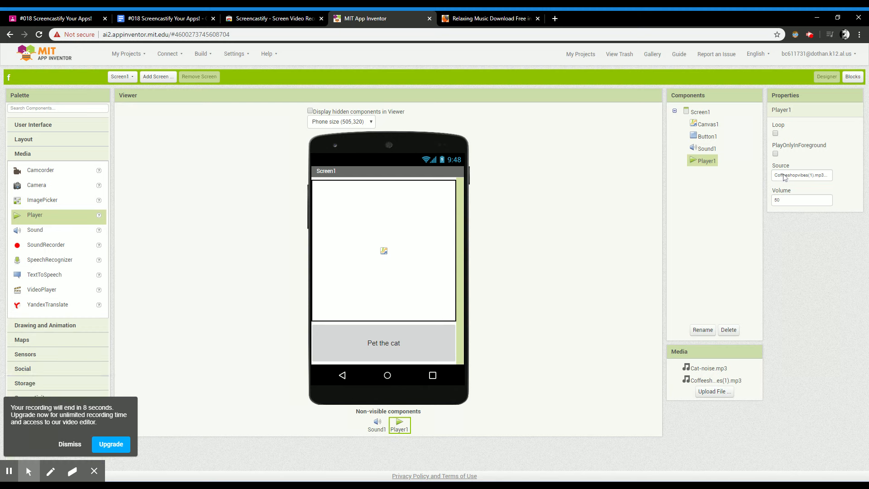
# - Keep Coffeeshopvibes(1).mp3 as Player1's source from the sound file list
pyautogui.click(802, 175)
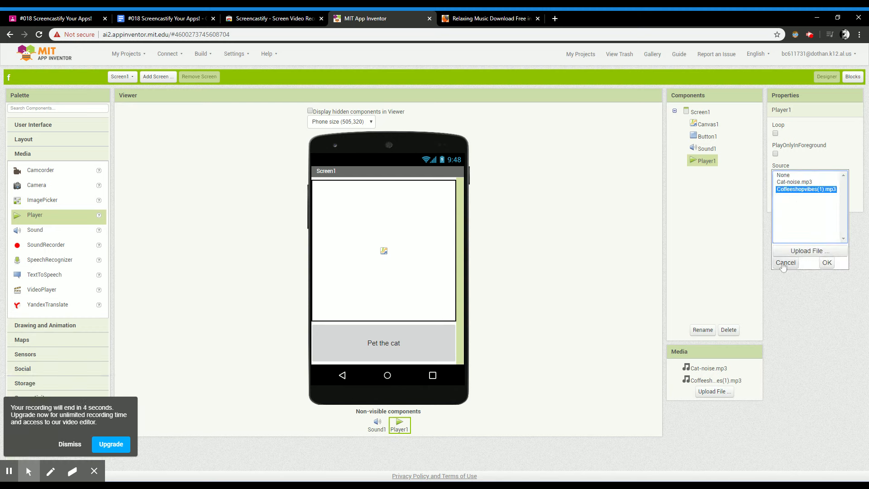
pyautogui.click(826, 262)
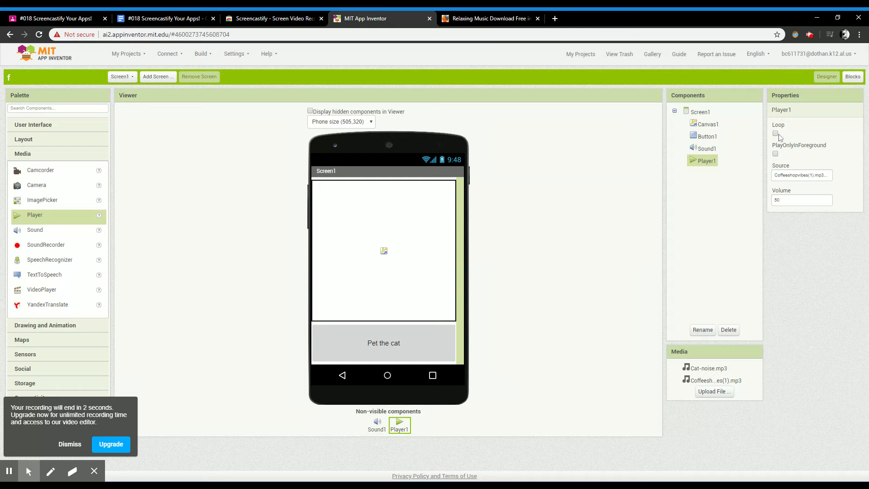